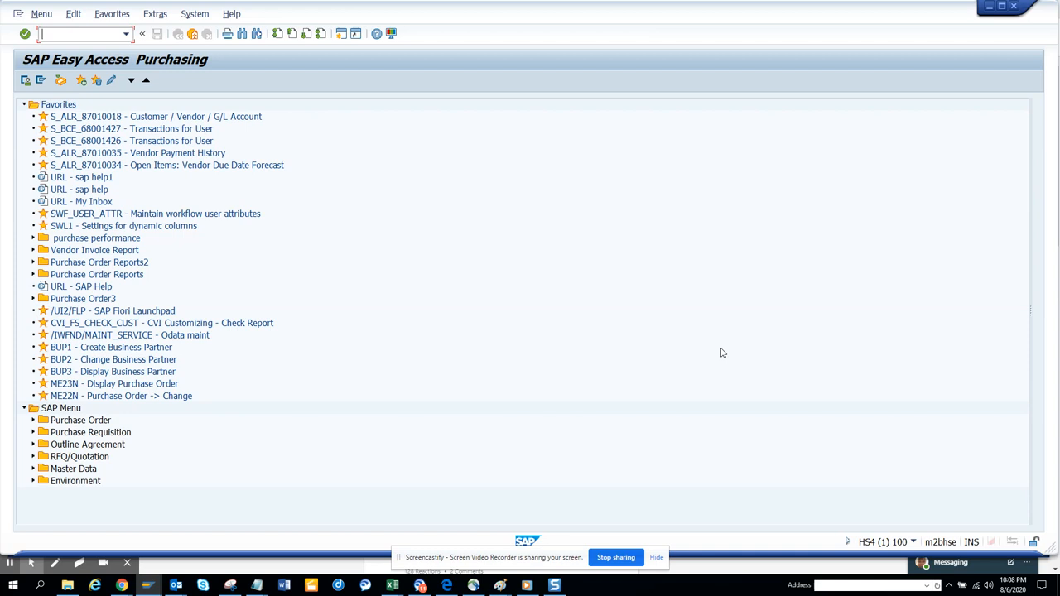
Step: Launch the ANST transaction to open the Automated Note Search tool
{"action": "type", "text": "a"}
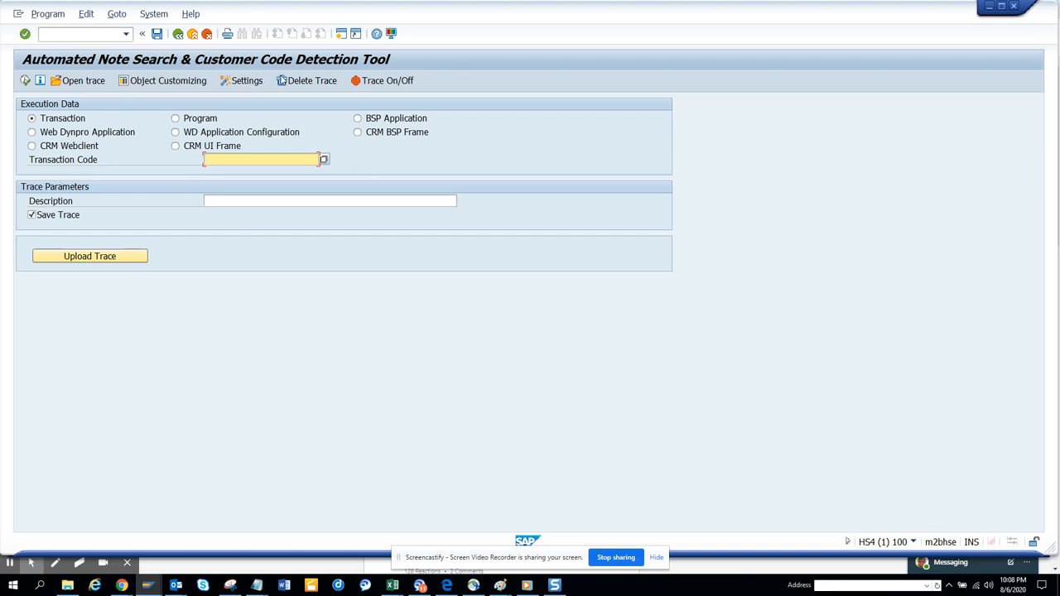
{"action": "mouse_move", "coordinate": [256, 230]}
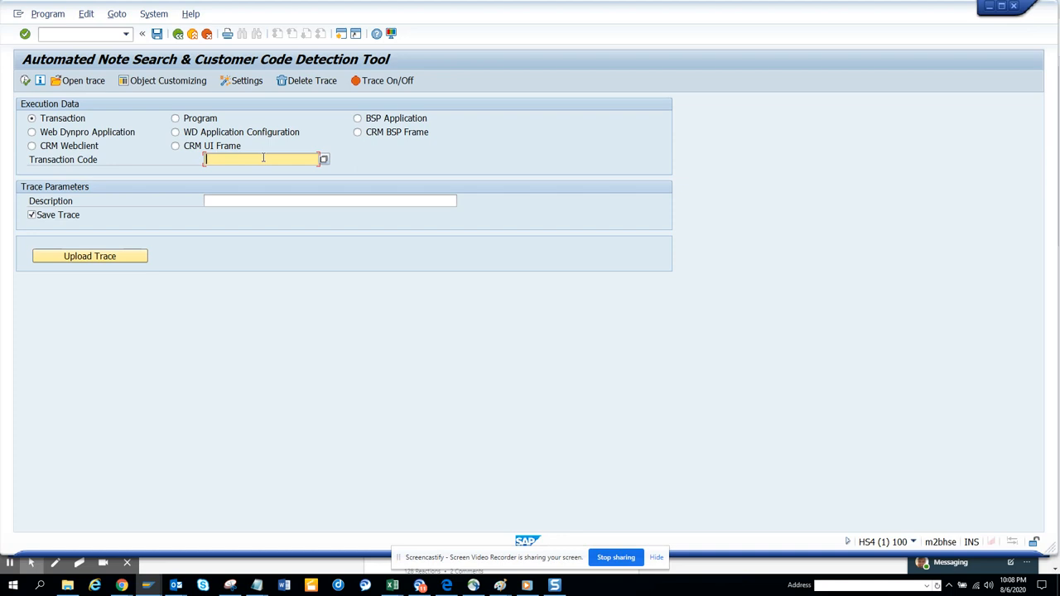
Step: Set up a trace for transaction ME21n with the description 'test'
{"action": "type", "text": "M"}
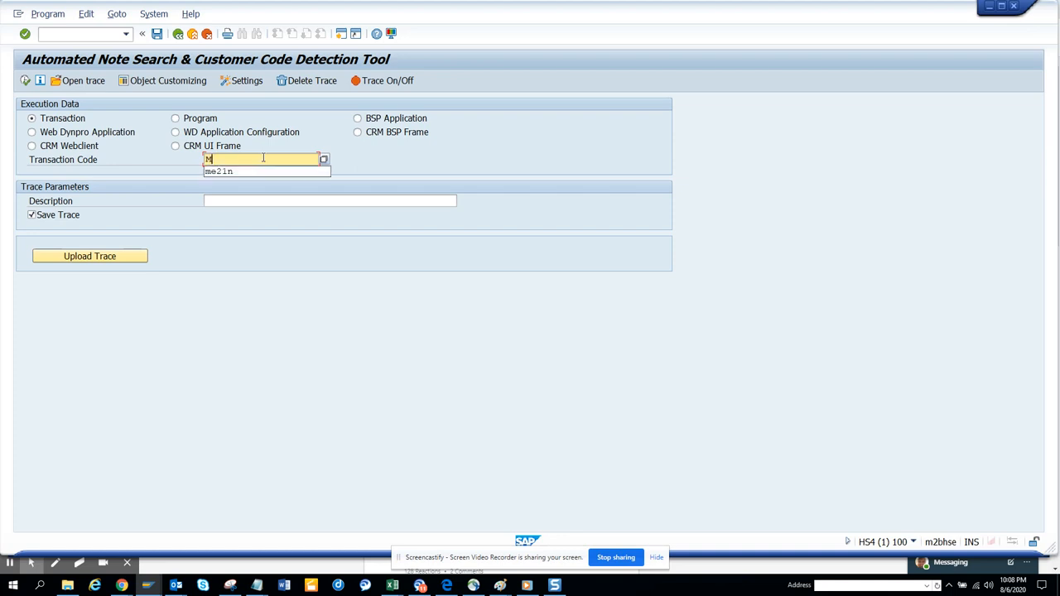
{"action": "type", "text": "ME21n"}
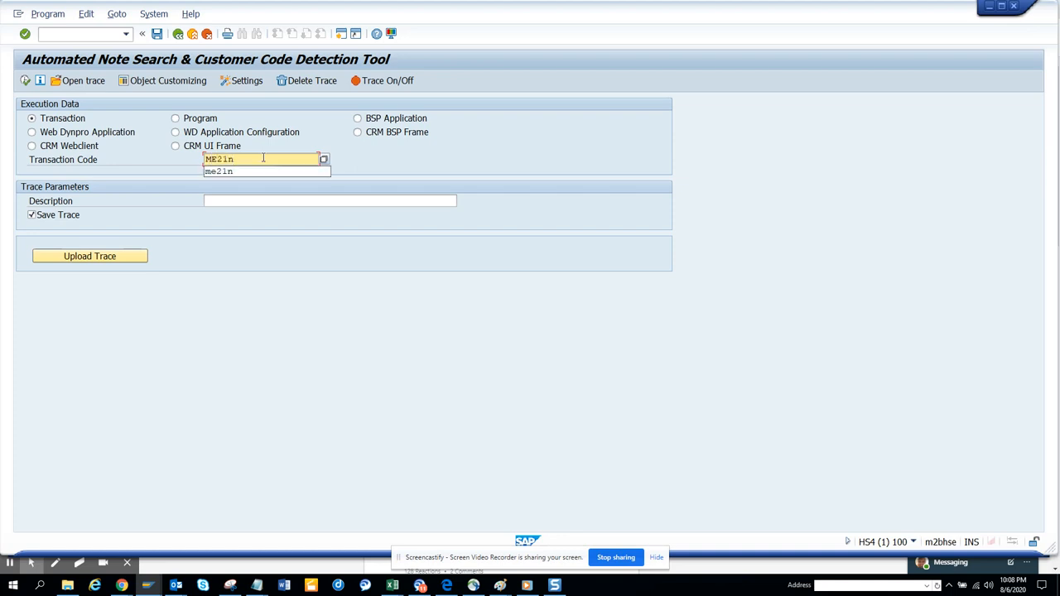
{"action": "left_click", "coordinate": [329, 201]}
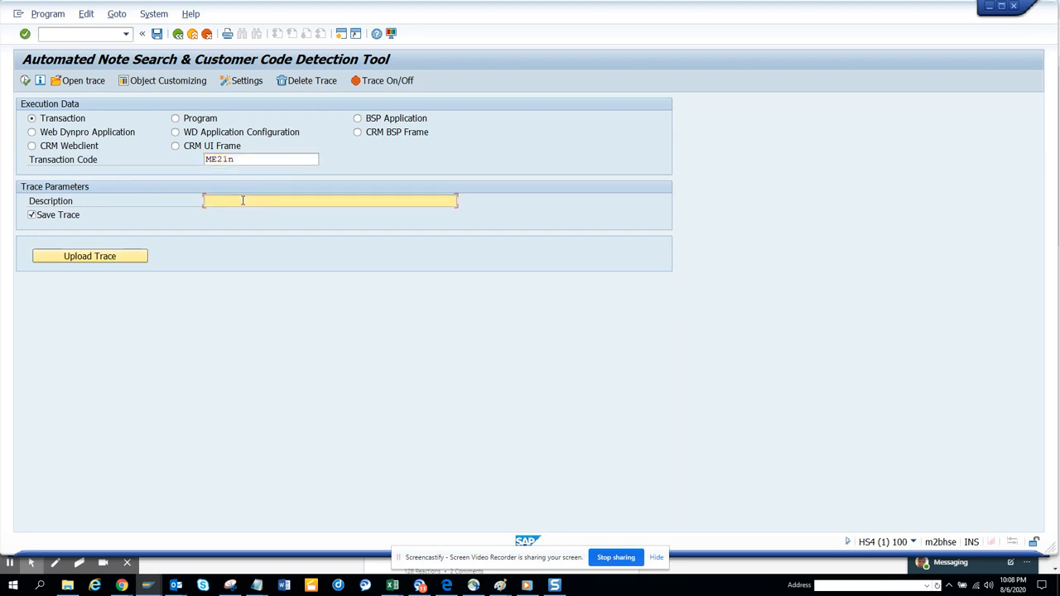
{"action": "type", "text": "test"}
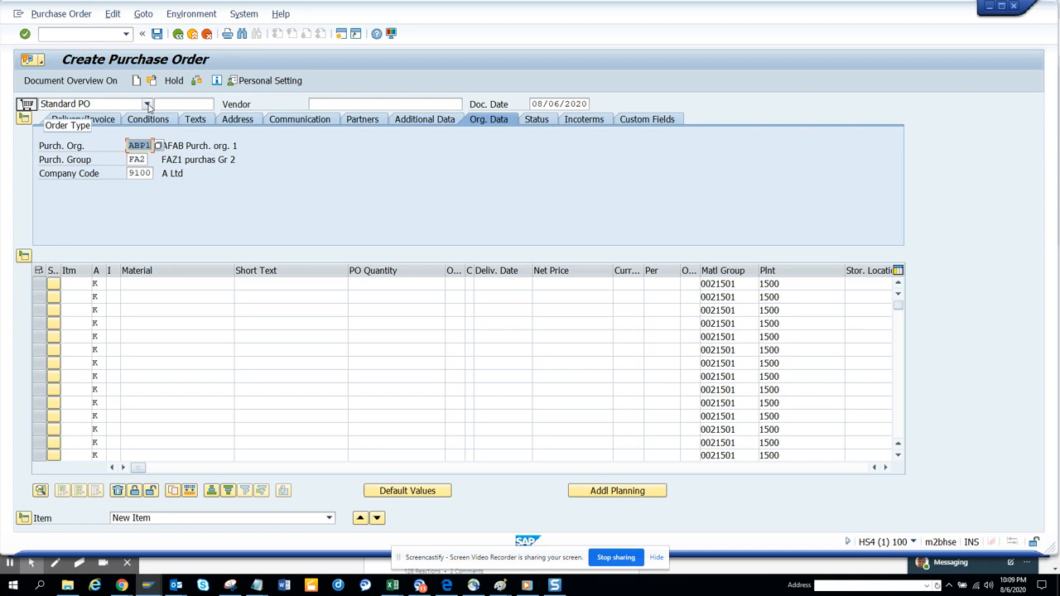
Step: Switch the order type to Framework Order, dismiss the company code error, then return to Standard PO
{"action": "left_click", "coordinate": [147, 103]}
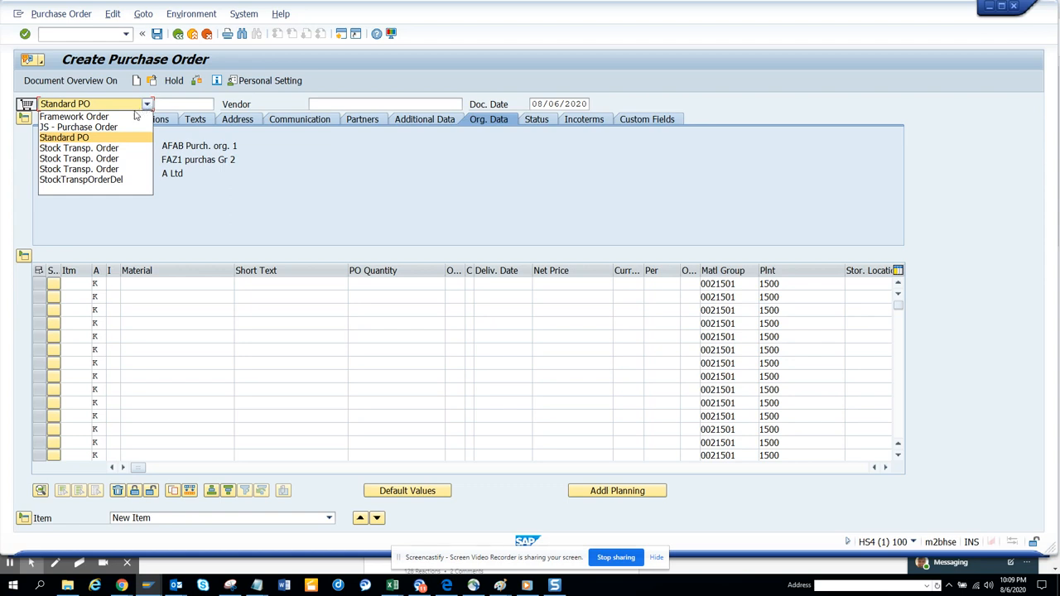
{"action": "mouse_move", "coordinate": [73, 116]}
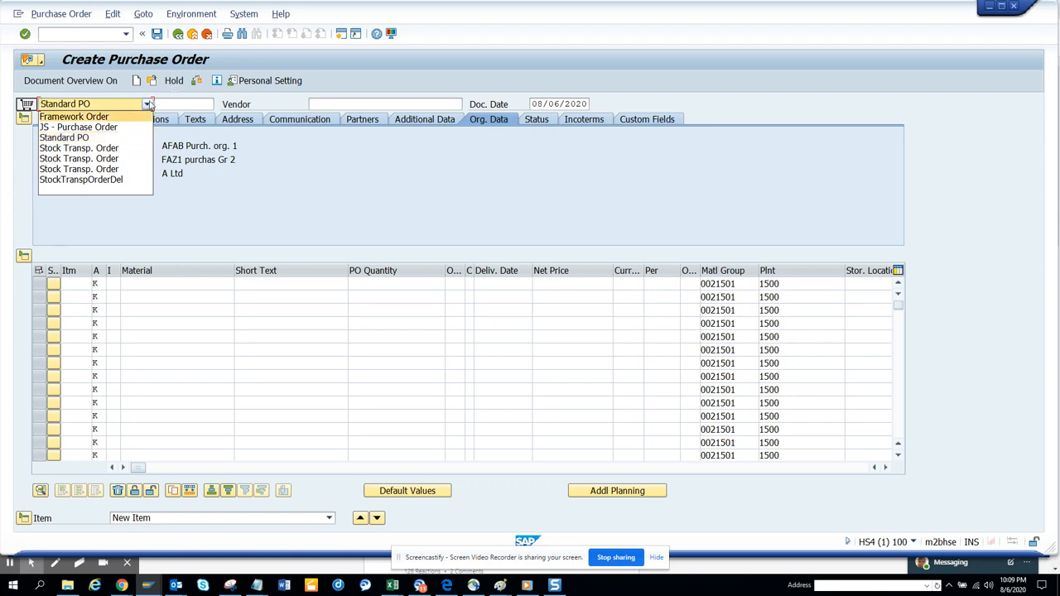
{"action": "left_click", "coordinate": [73, 115]}
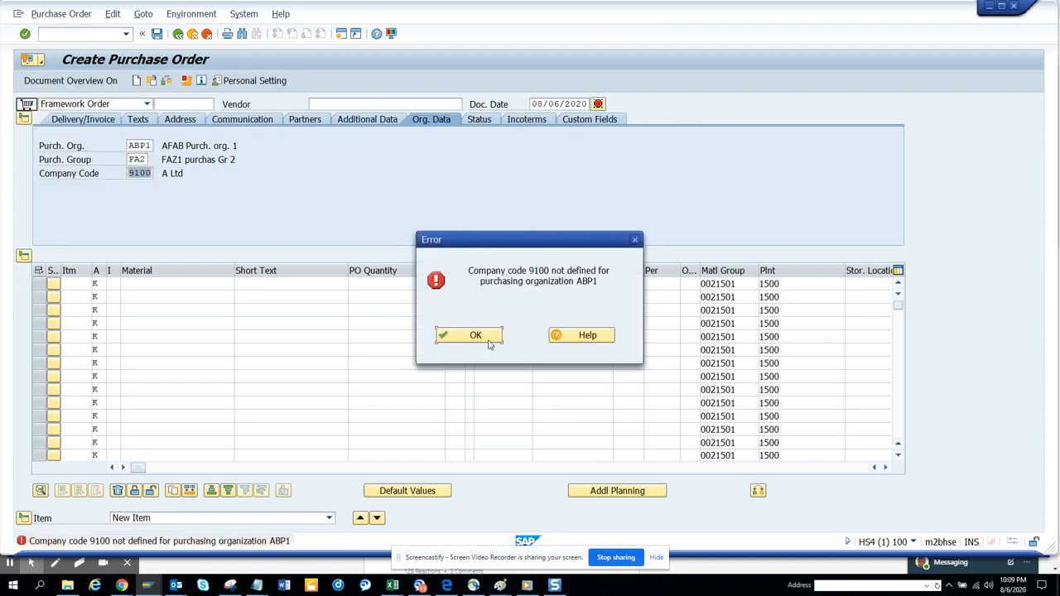
{"action": "left_click", "coordinate": [475, 334]}
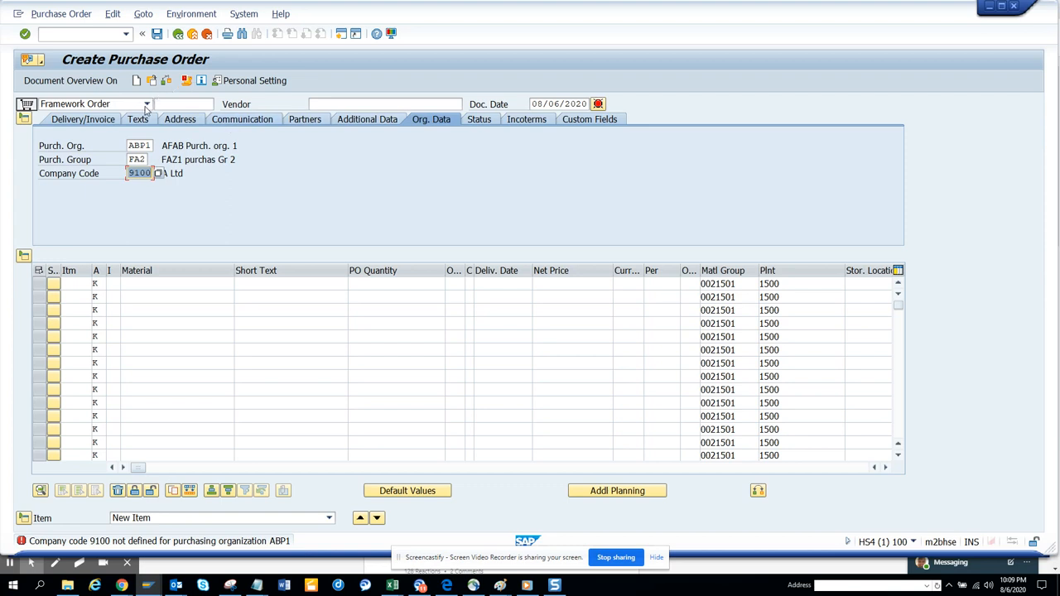
{"action": "left_click", "coordinate": [147, 103]}
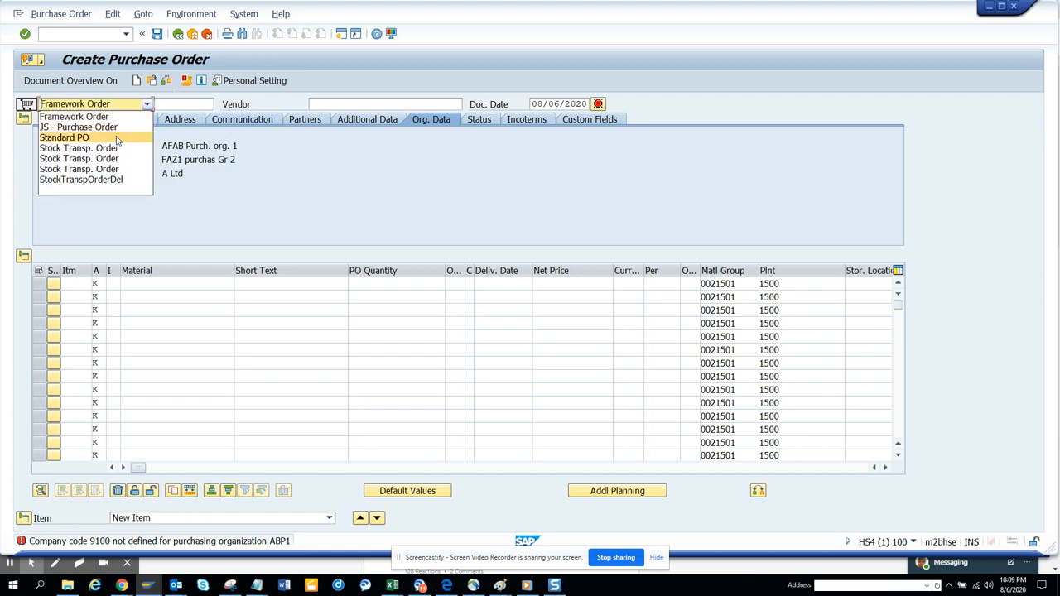
{"action": "left_click", "coordinate": [63, 137]}
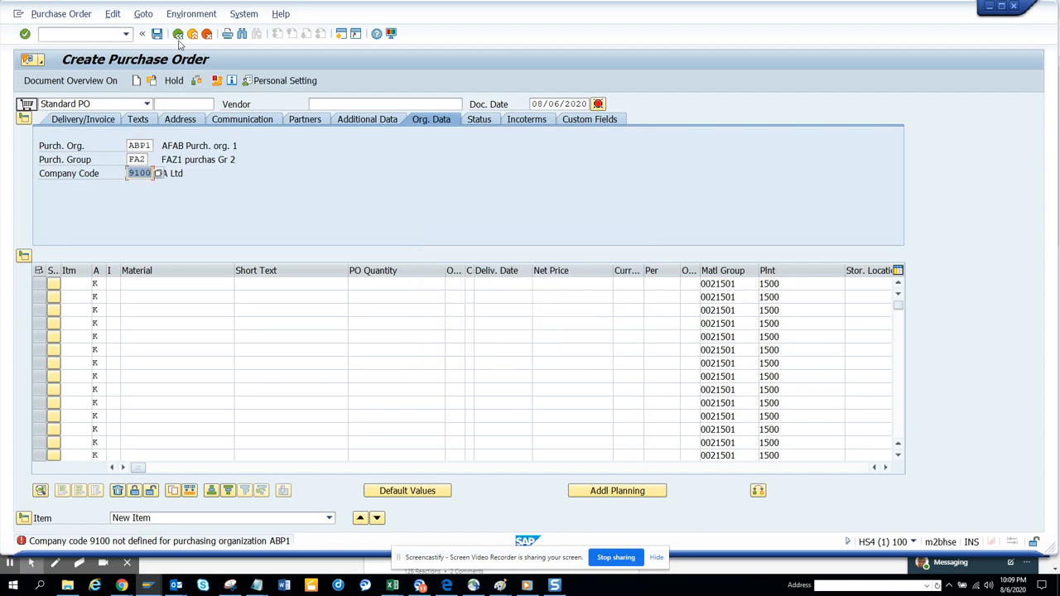
Step: Leave the purchase order screen and choose No to exit without saving
{"action": "left_click", "coordinate": [178, 34]}
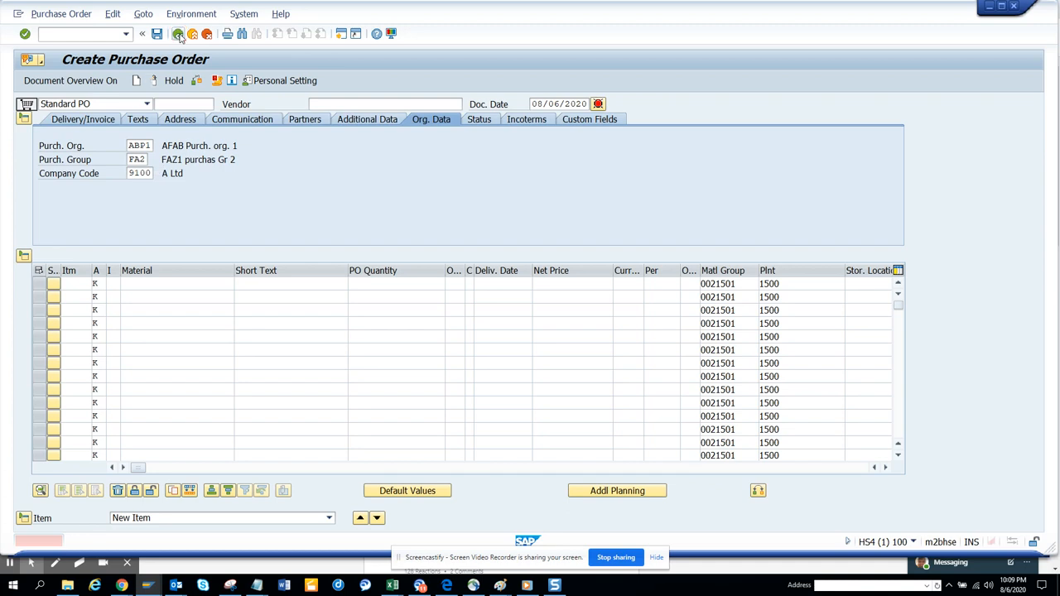
{"action": "left_click", "coordinate": [178, 33]}
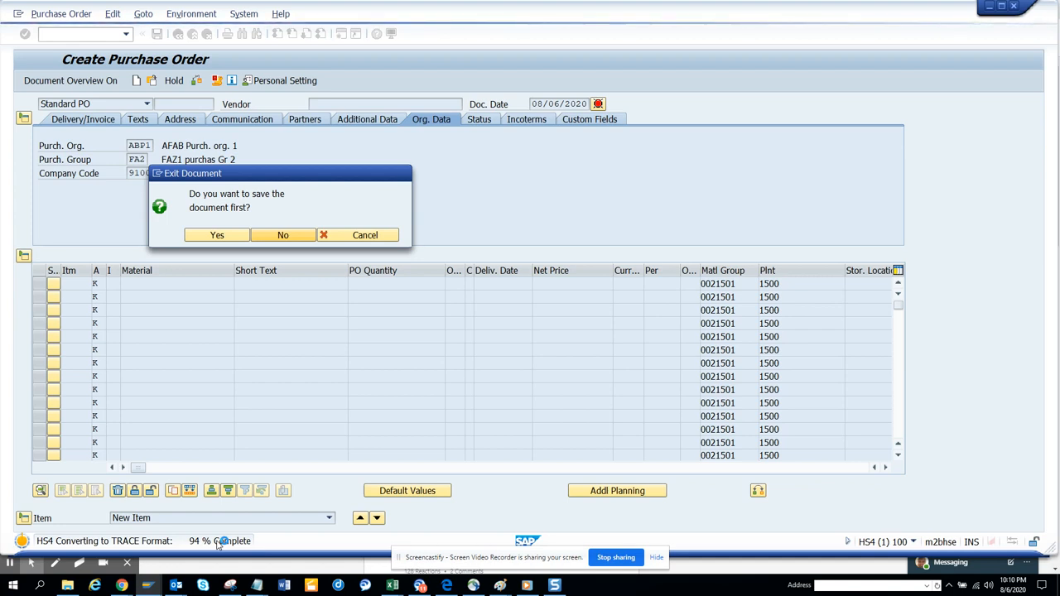
{"action": "left_click", "coordinate": [283, 234]}
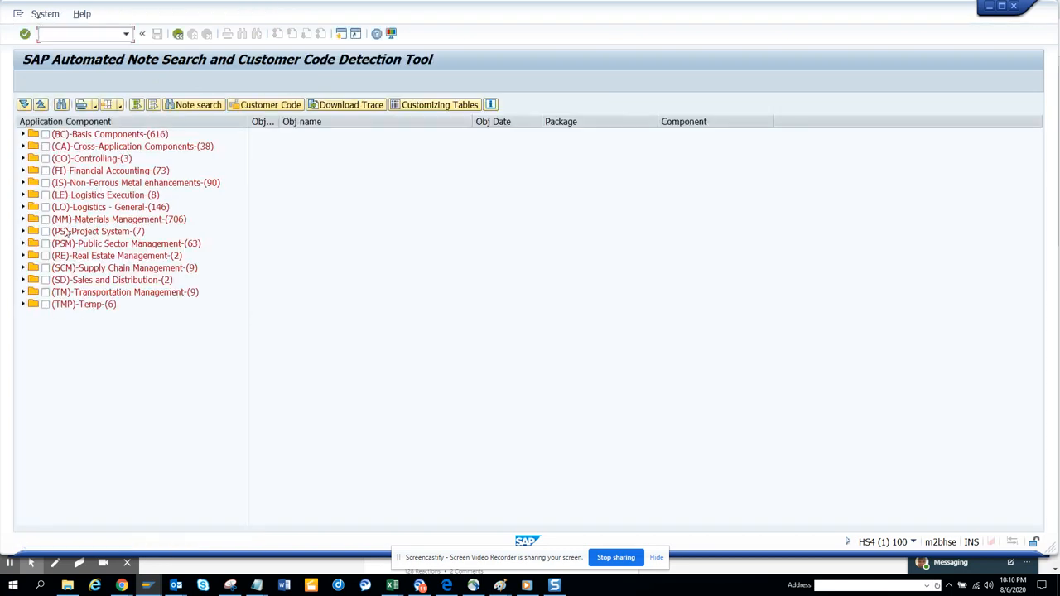
Step: Select (MM)-Materials Management and show its detected customer code objects
{"action": "left_click", "coordinate": [118, 219]}
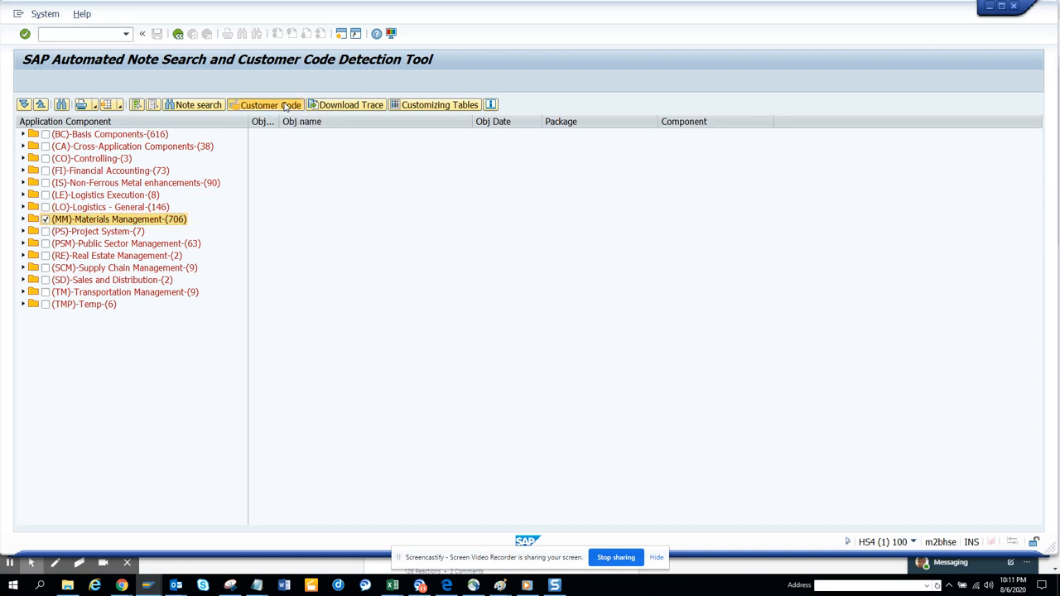
{"action": "left_click", "coordinate": [270, 104]}
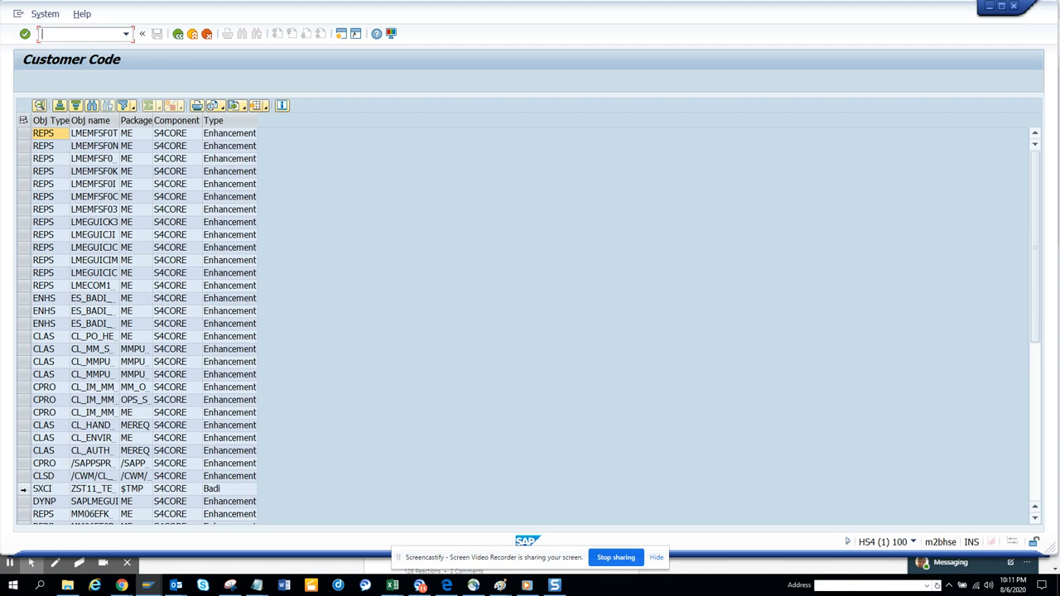
Step: Open the SXCI entry ZST11_TEST from the customer code list
{"action": "left_click", "coordinate": [23, 488]}
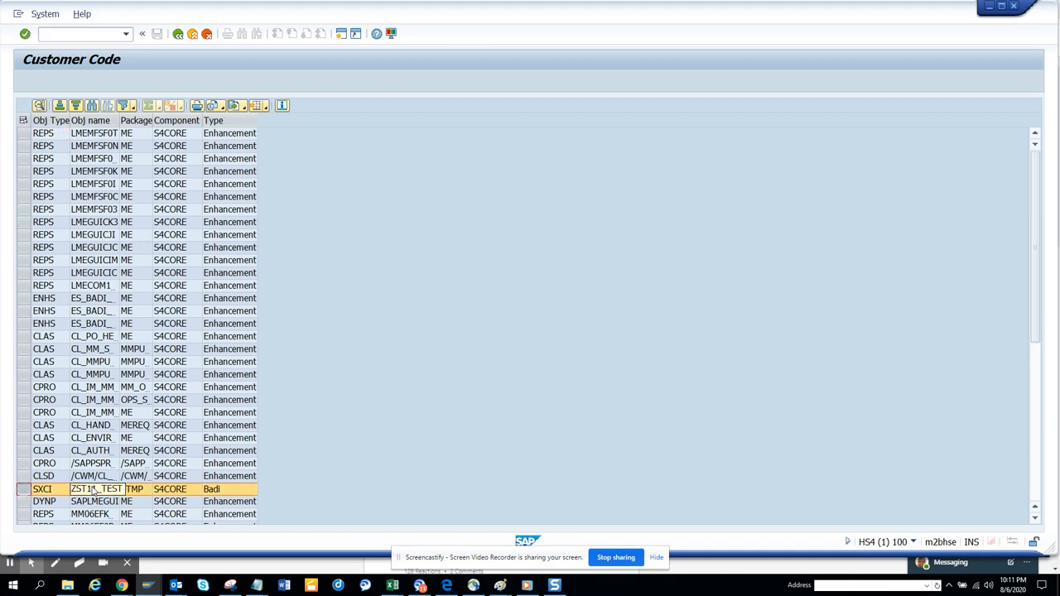
{"action": "double_click", "coordinate": [96, 488]}
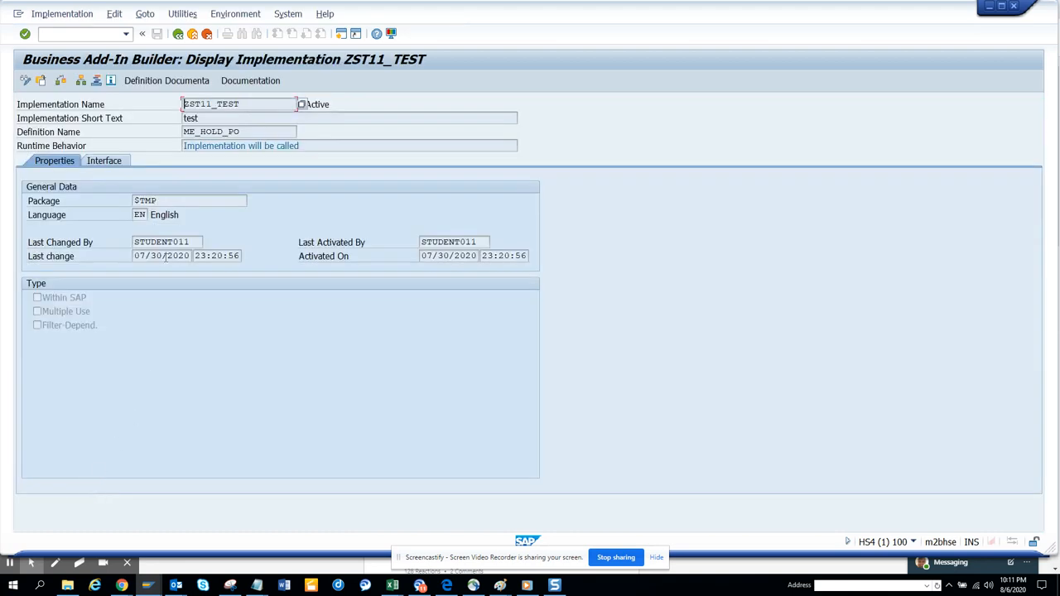
Step: Check the ME_HOLD_PO definition and display the implementation's interface methods
{"action": "left_click", "coordinate": [240, 132]}
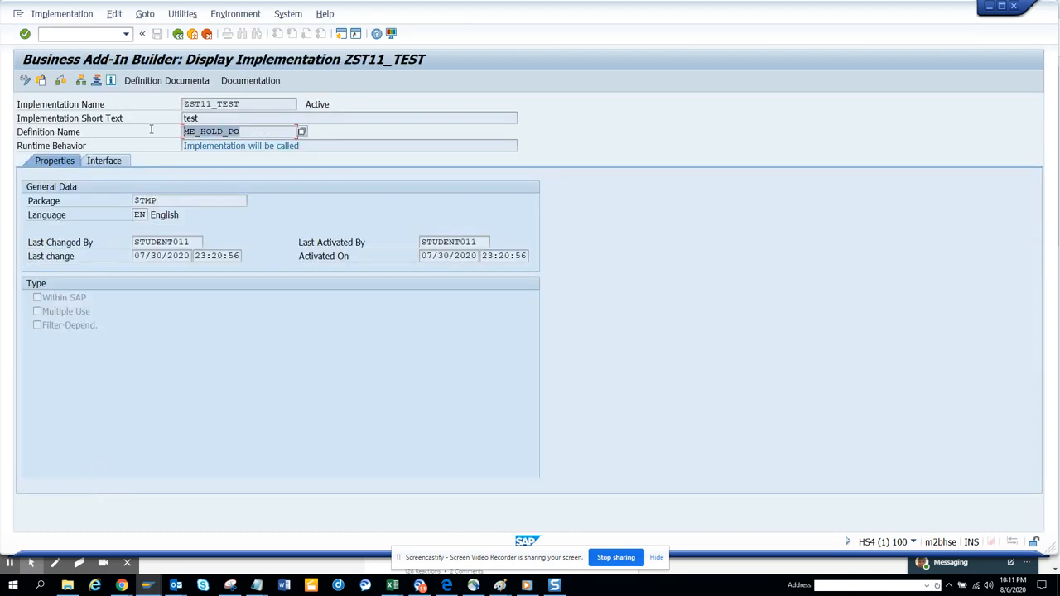
{"action": "left_click", "coordinate": [104, 160]}
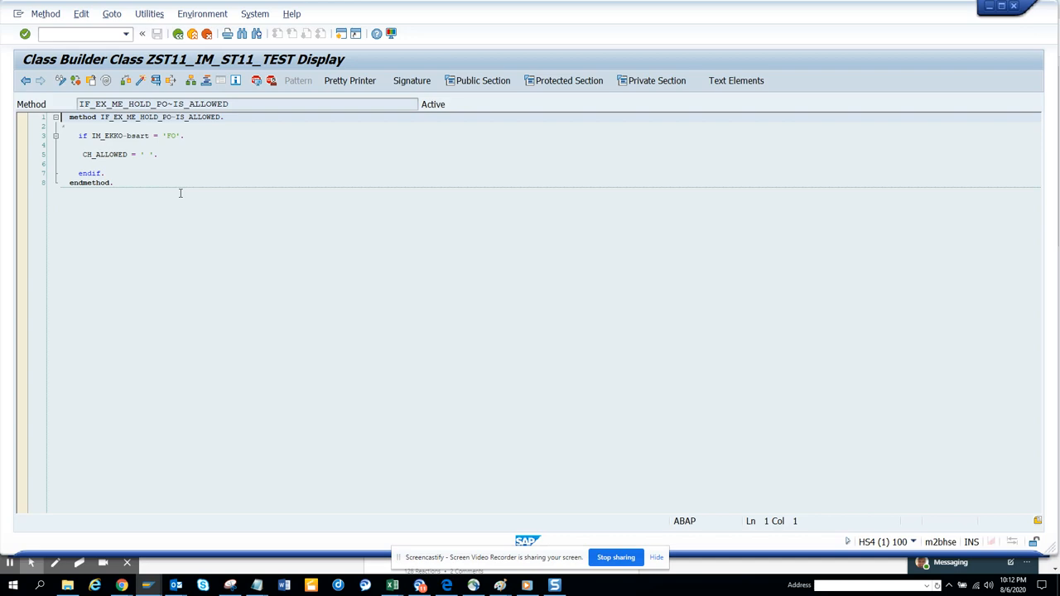
{"action": "mouse_move", "coordinate": [594, 378]}
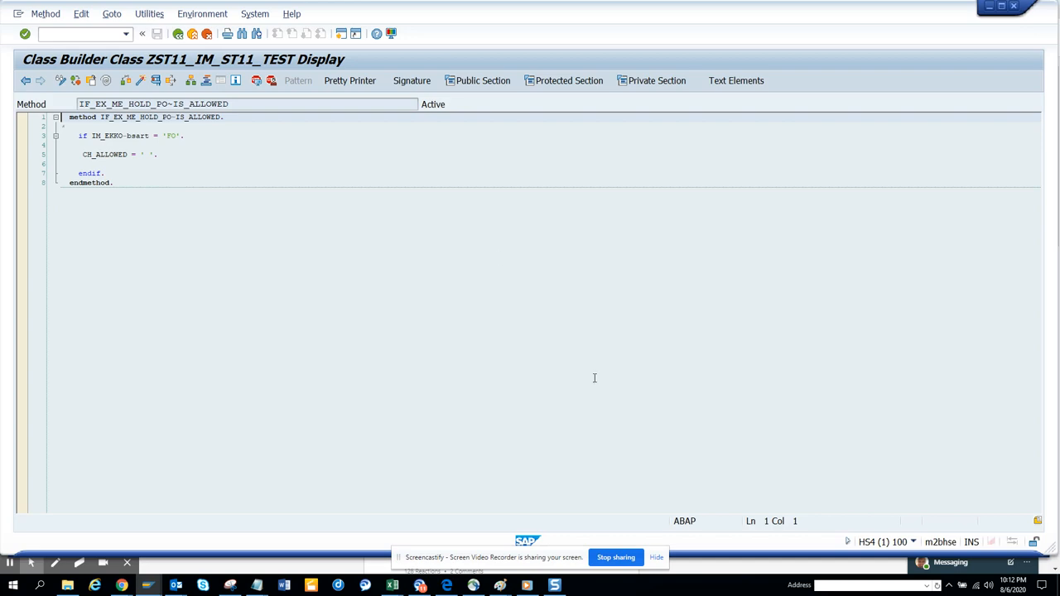